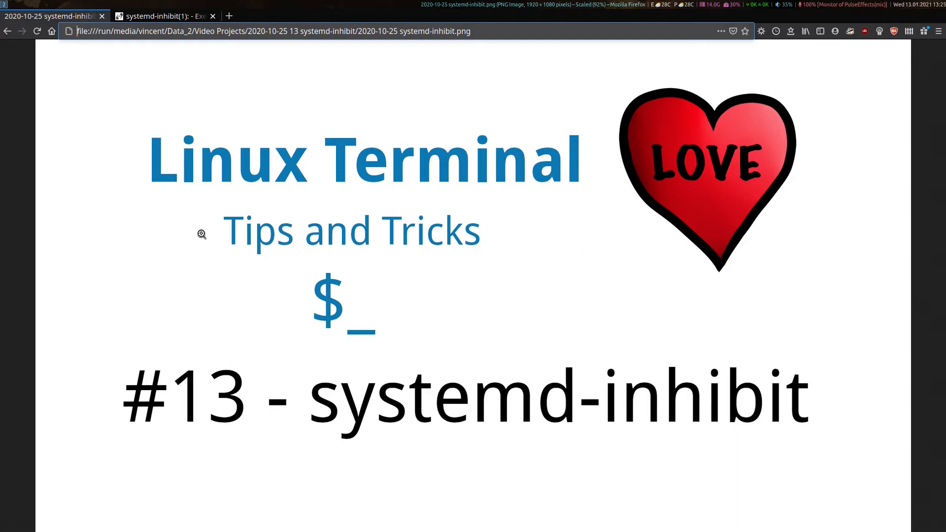
{"action": "mouse_move", "coordinate": [186, 61]}
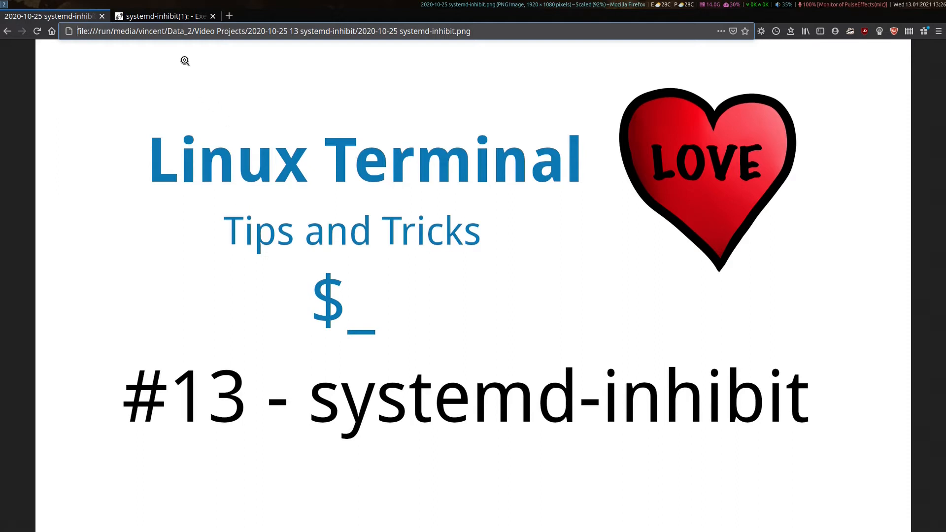
{"action": "mouse_move", "coordinate": [165, 17]}
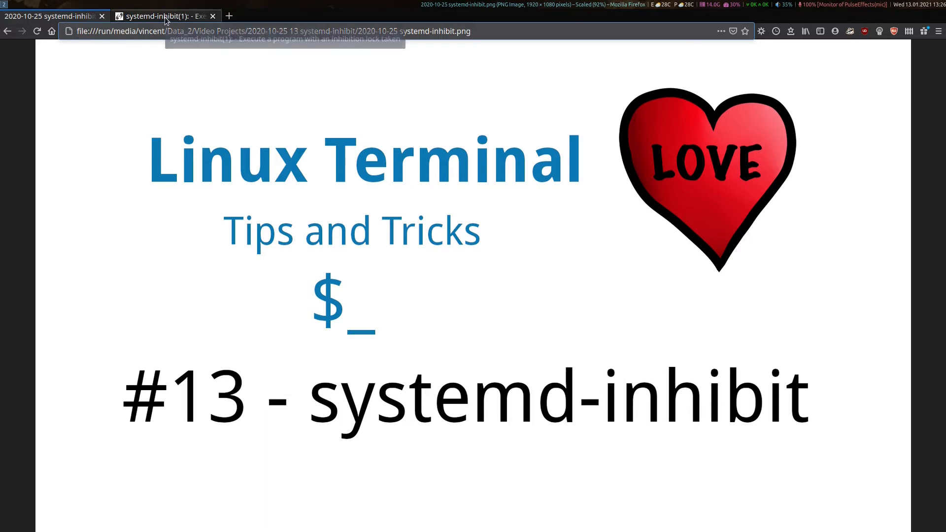
Bring up the systemd-inhibit(1) manual page tab in Firefox
{"action": "left_click", "coordinate": [163, 16]}
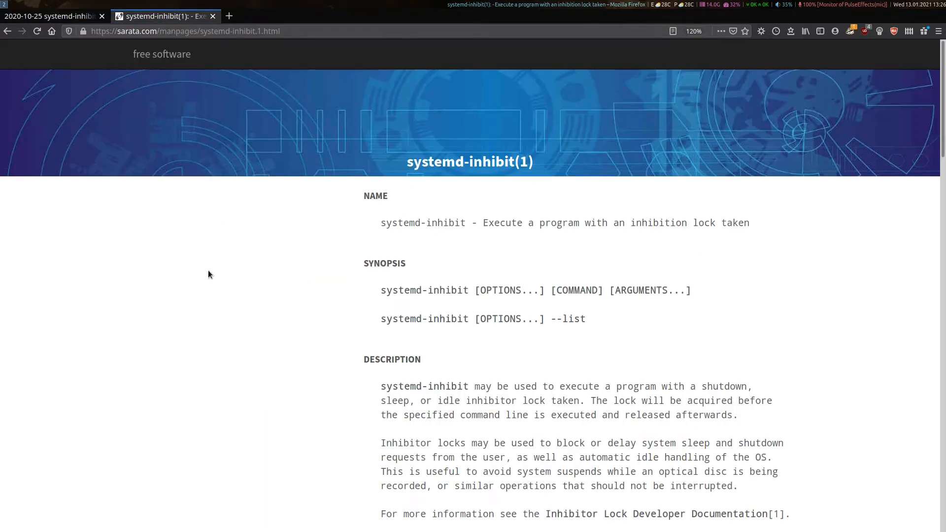
Read the man page through options, exit status and example, returning to OPTIONS
{"action": "scroll", "scroll_direction": "down", "scroll_amount": 3}
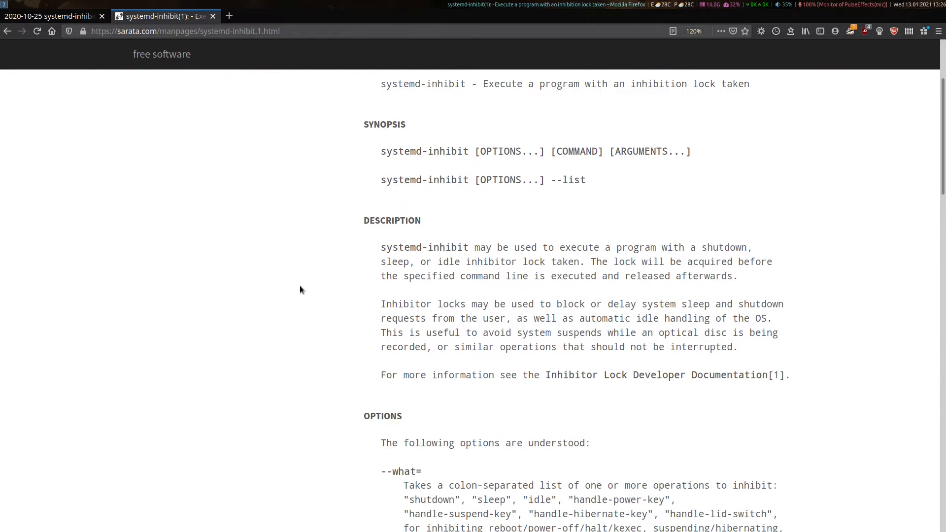
{"action": "scroll", "scroll_direction": "down", "scroll_amount": 3}
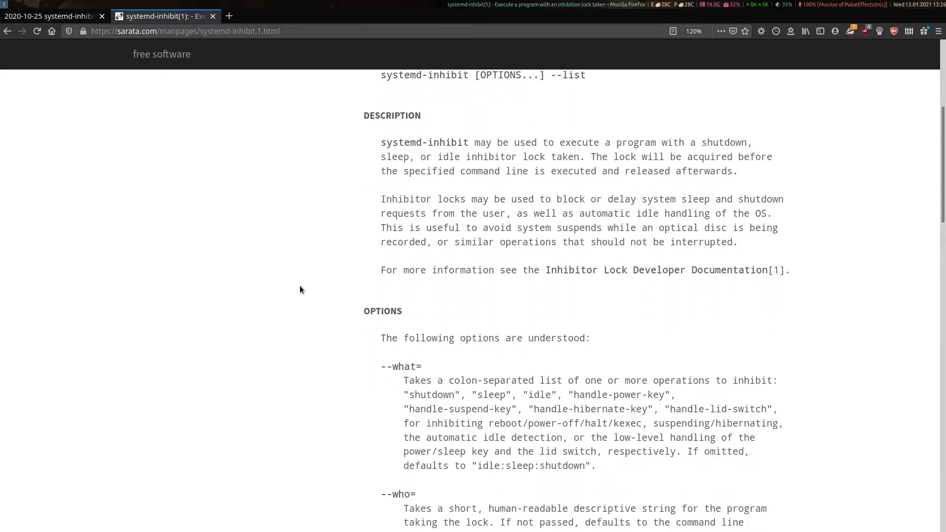
{"action": "scroll", "scroll_direction": "down", "scroll_amount": 3}
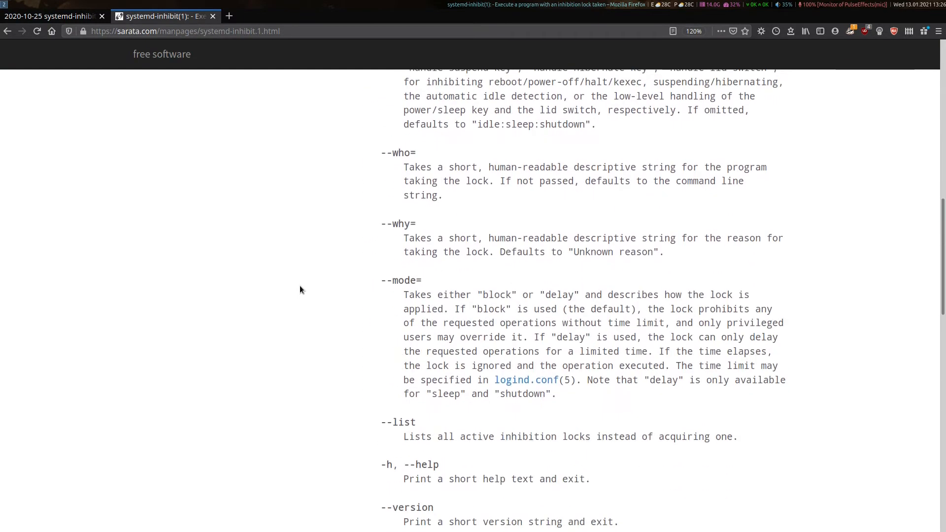
{"action": "scroll", "scroll_direction": "down", "scroll_amount": 3}
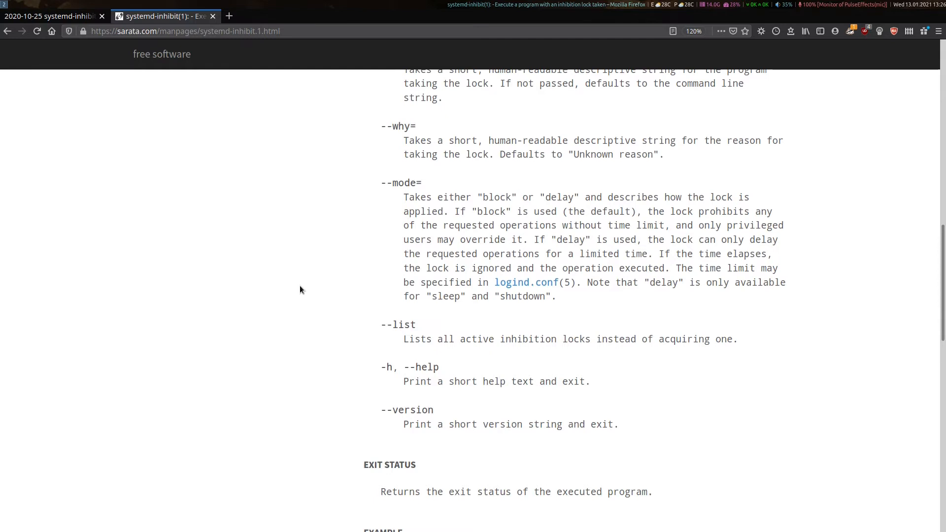
{"action": "scroll", "scroll_direction": "down", "scroll_amount": 3}
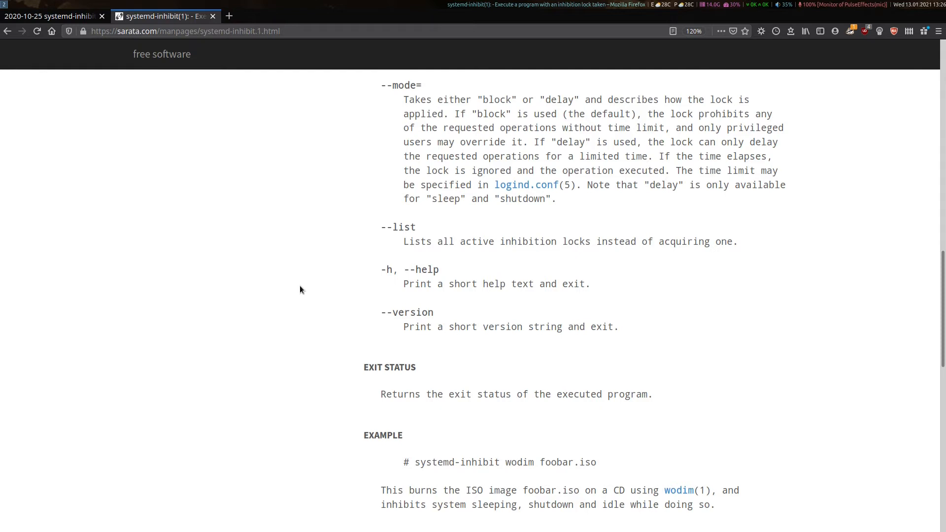
{"action": "scroll", "scroll_direction": "up", "scroll_amount": 3}
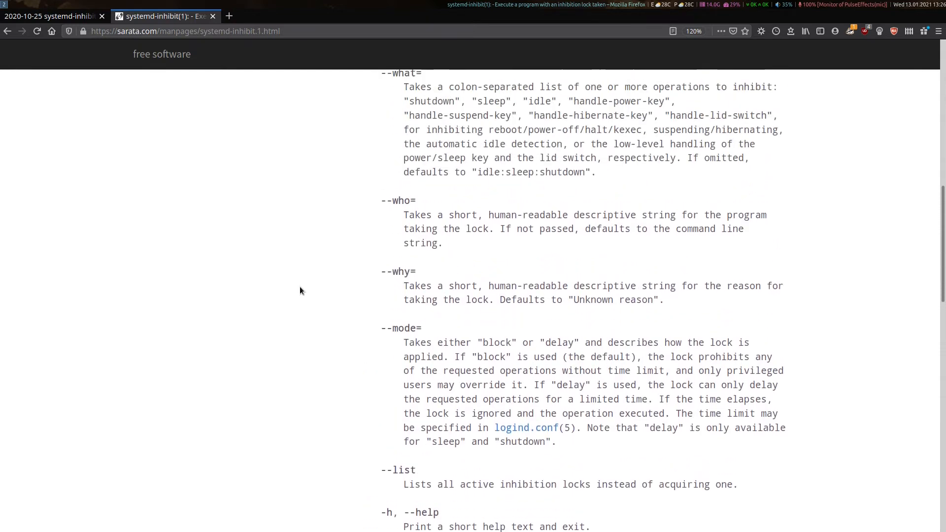
{"action": "scroll", "scroll_direction": "up", "scroll_amount": 3}
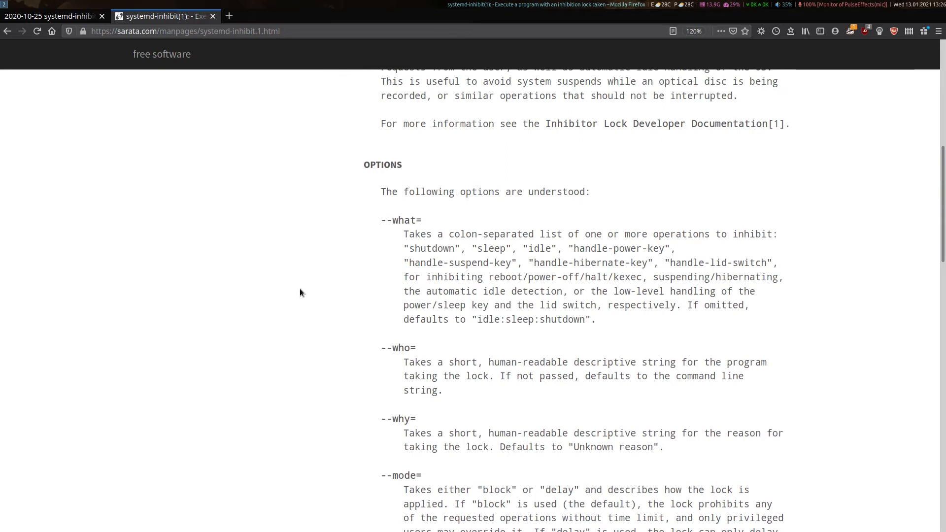
{"action": "mouse_move", "coordinate": [343, 293]}
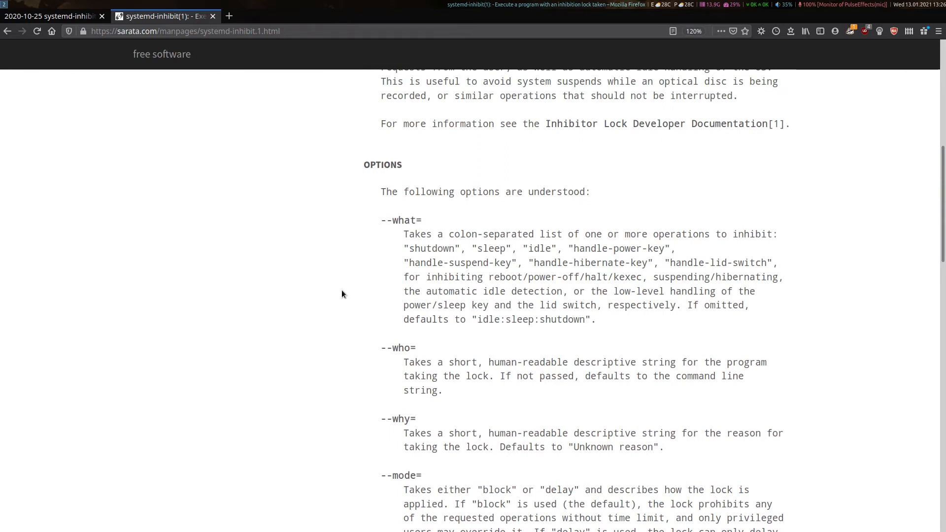
Highlight both lines of the --what= list of inhibitable operations
{"action": "left_click_drag", "start_coordinate": [408, 248], "coordinate": [564, 262]}
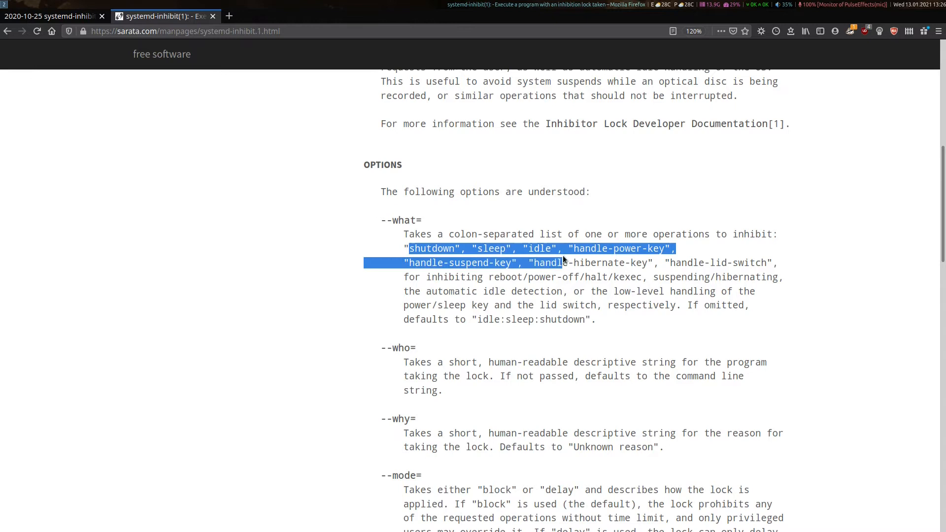
{"action": "left_click_drag", "start_coordinate": [564, 263], "coordinate": [691, 262]}
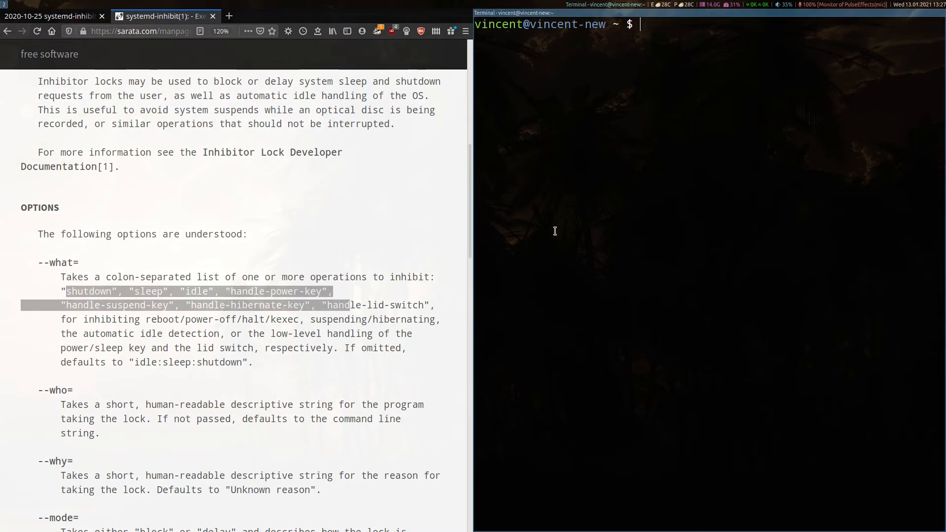
Run htop wrapped in systemd-inhibit so a reboot attempt is refused
{"action": "type", "text": "syst"}
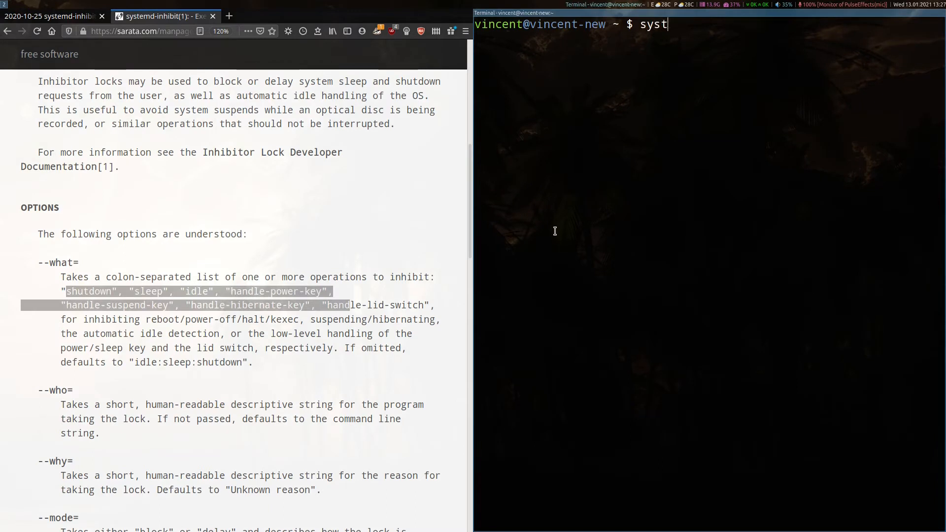
{"action": "type", "text": "emd-"}
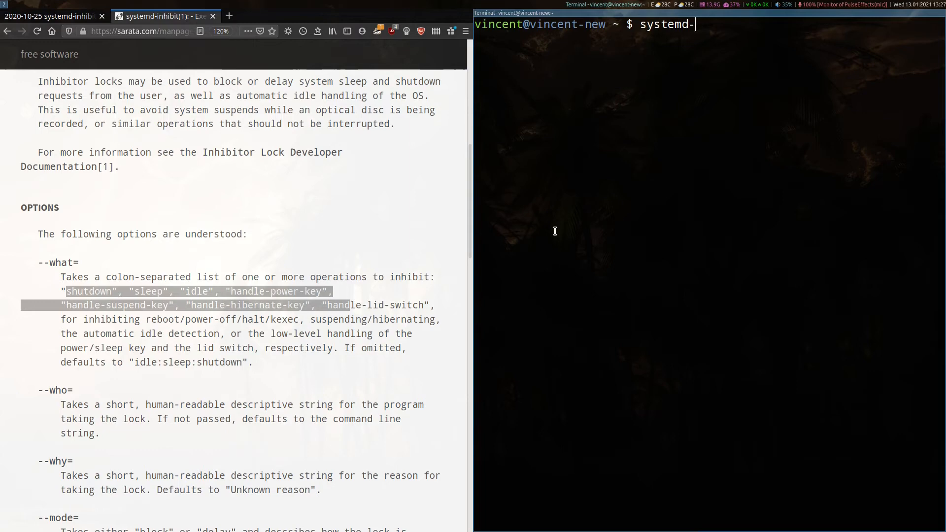
{"action": "type", "text": "inhibit"}
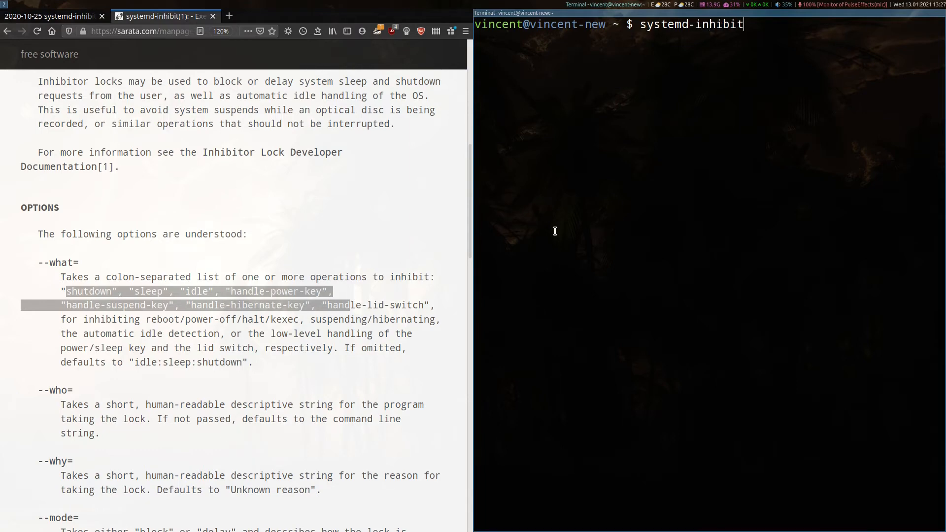
{"action": "type", "text": "htop"}
{"action": "type", "text": "reboot"}
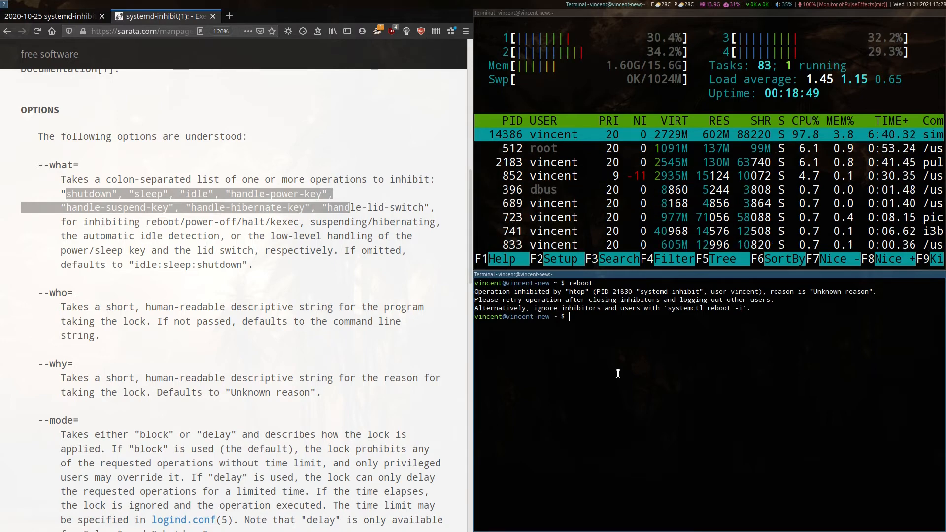
Begin a sudo command in the shell after leaving the inhibited htop session
{"action": "type", "text": "sud"}
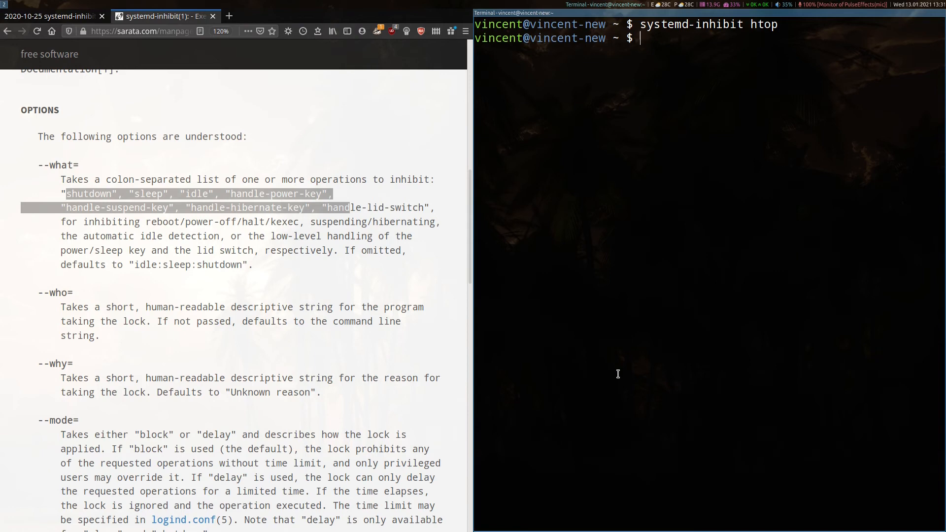
Open ~/.bashrc in nano from the shell
{"action": "type", "text": "nan"}
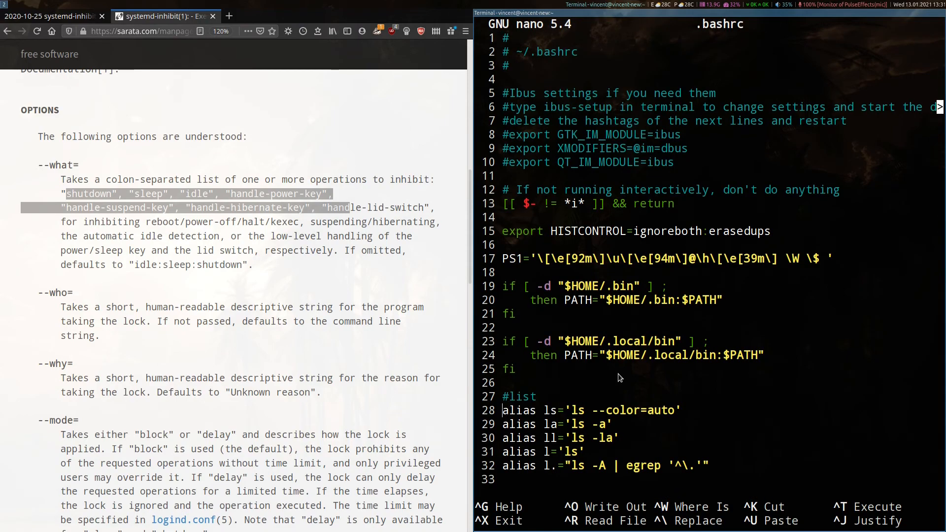
Scroll to the custom alias section where pacman and yay updates run under systemd-inhibit
{"action": "scroll", "scroll_direction": "down", "scroll_amount": 3}
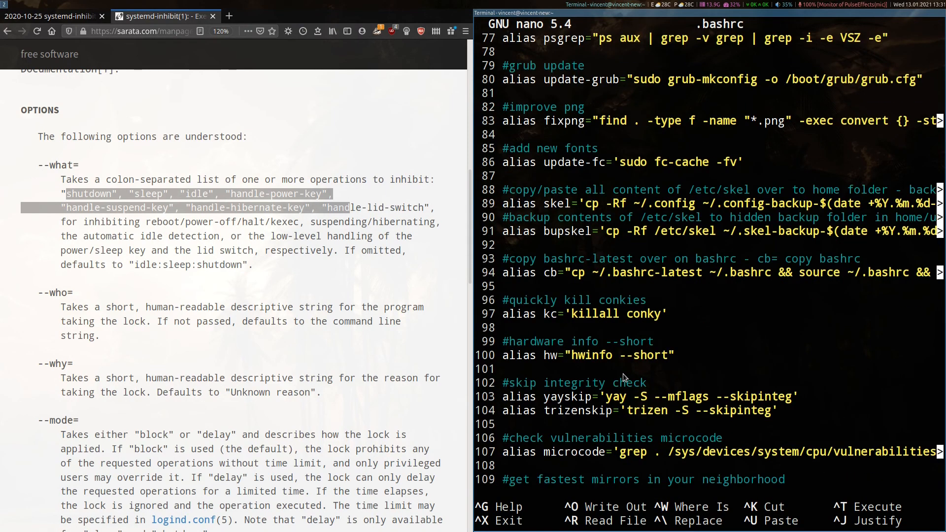
{"action": "scroll", "scroll_direction": "down", "scroll_amount": 3}
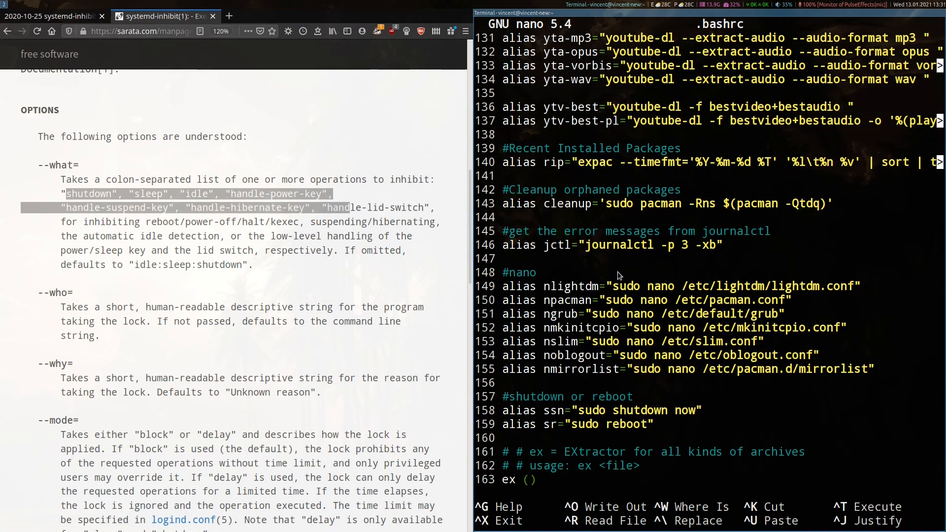
{"action": "scroll", "scroll_direction": "down", "scroll_amount": 3}
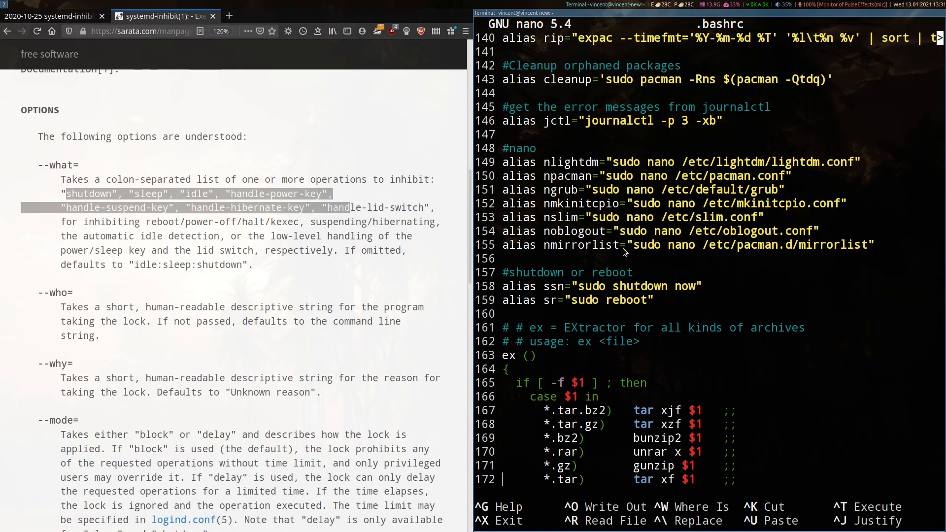
{"action": "scroll", "scroll_direction": "down", "scroll_amount": 3}
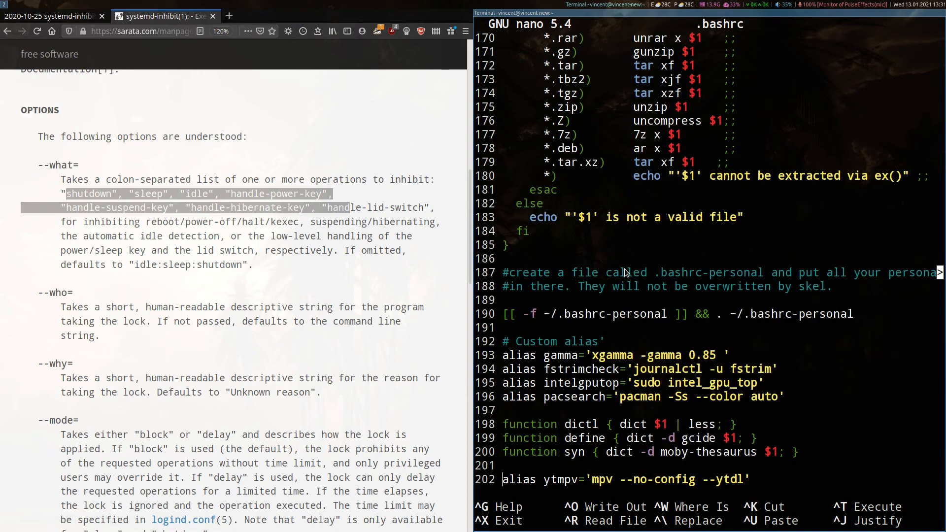
{"action": "scroll", "scroll_direction": "down", "scroll_amount": 3}
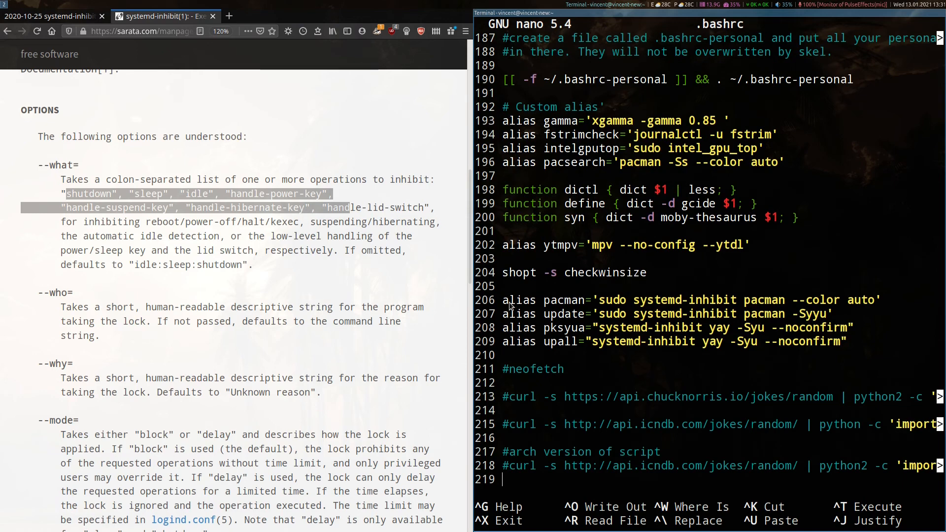
{"action": "mouse_move", "coordinate": [532, 328]}
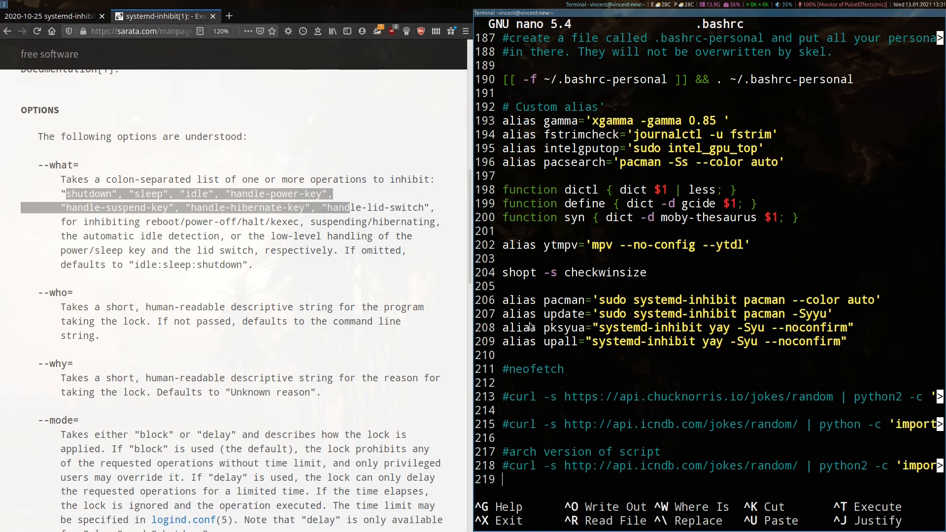
{"action": "mouse_move", "coordinate": [542, 339]}
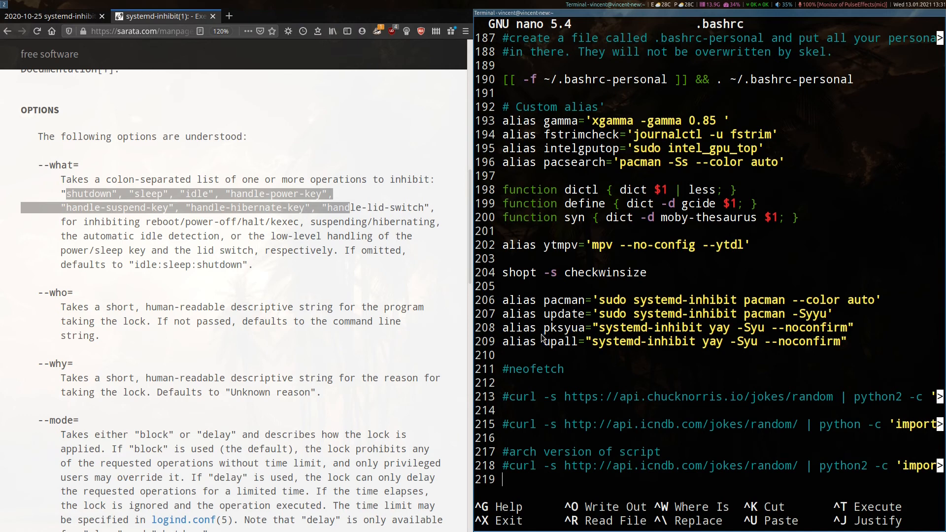
{"action": "mouse_move", "coordinate": [569, 314]}
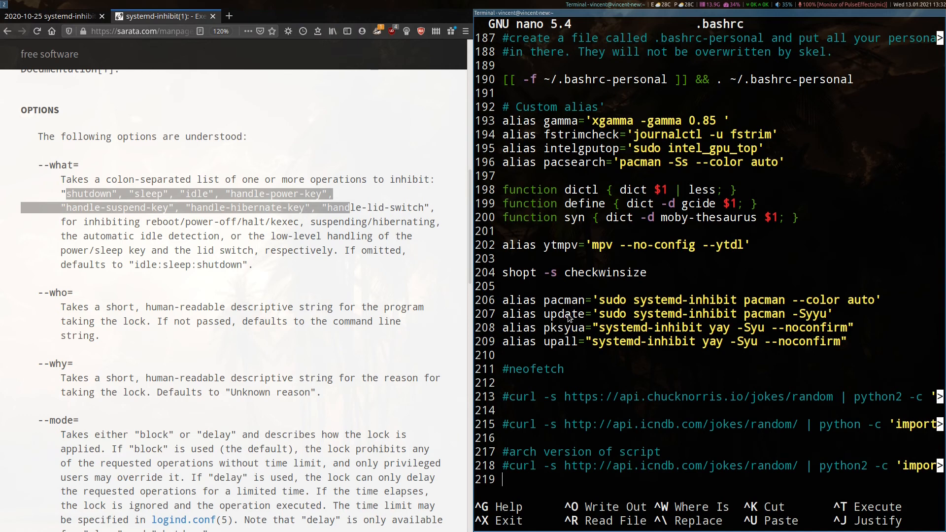
{"action": "mouse_move", "coordinate": [737, 300]}
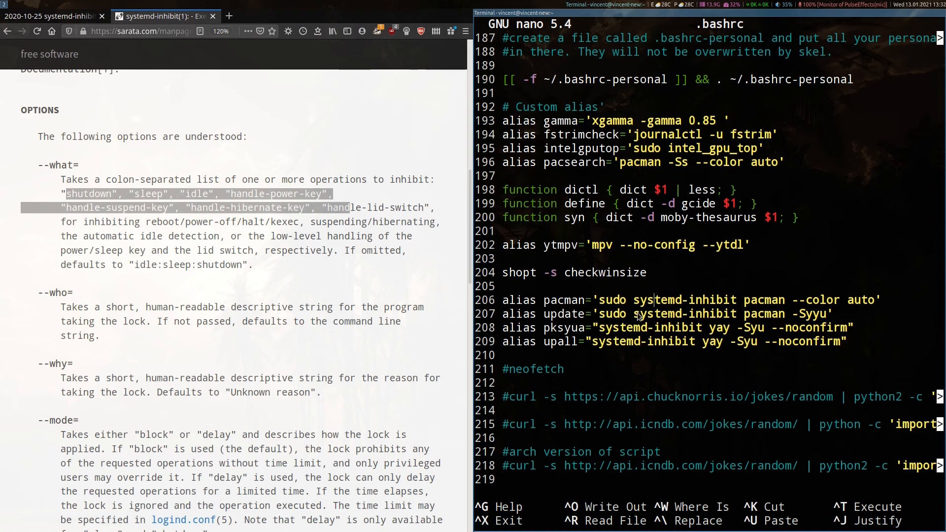
{"action": "mouse_move", "coordinate": [786, 289]}
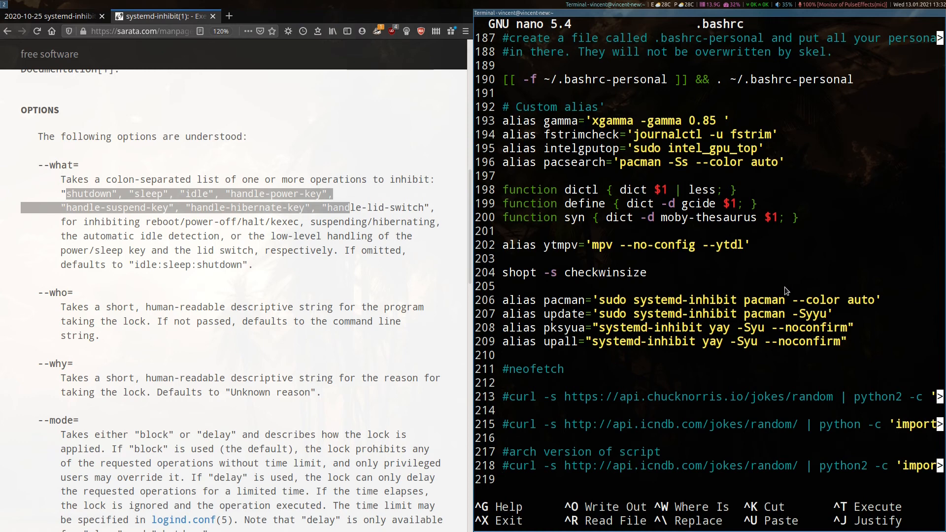